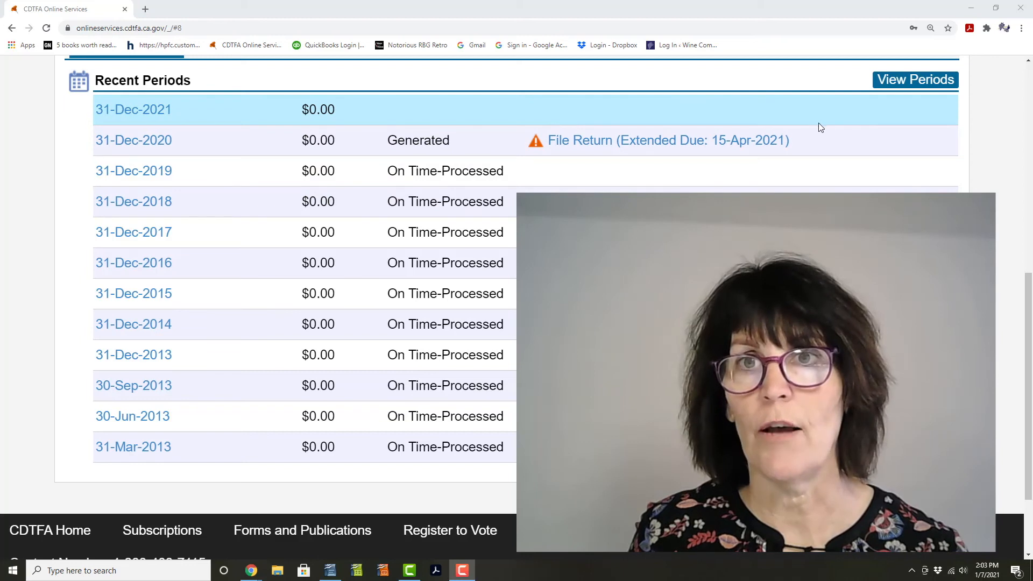
mouse_move(659, 140)
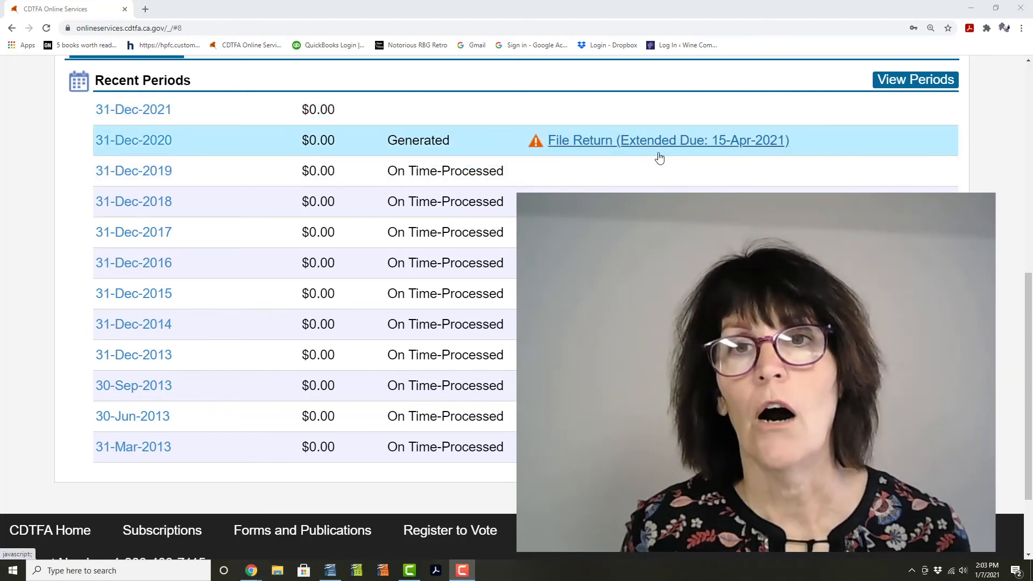